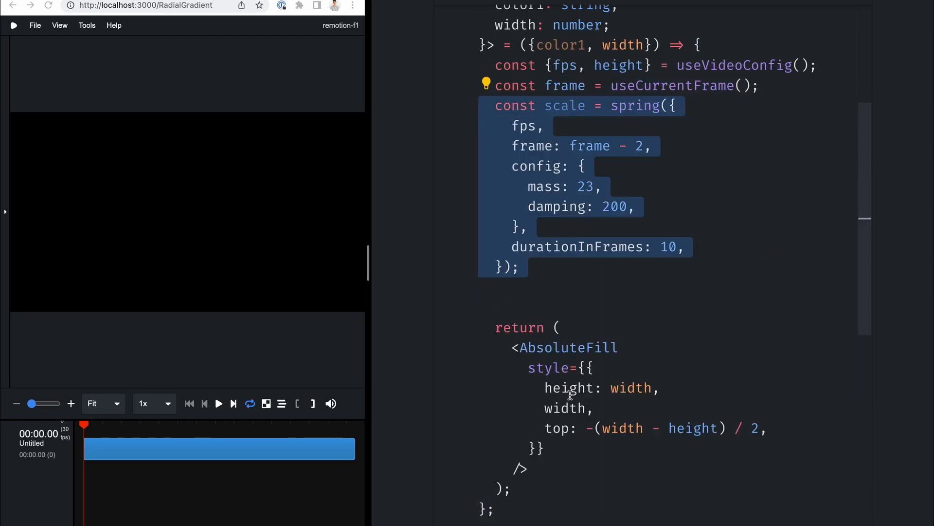
Step: Add const percent = interpolate(scale, [0, 1], [20 ...) to RadialGradient.tsx
text(const percent = interpolate(scale, [0, 1], [20)
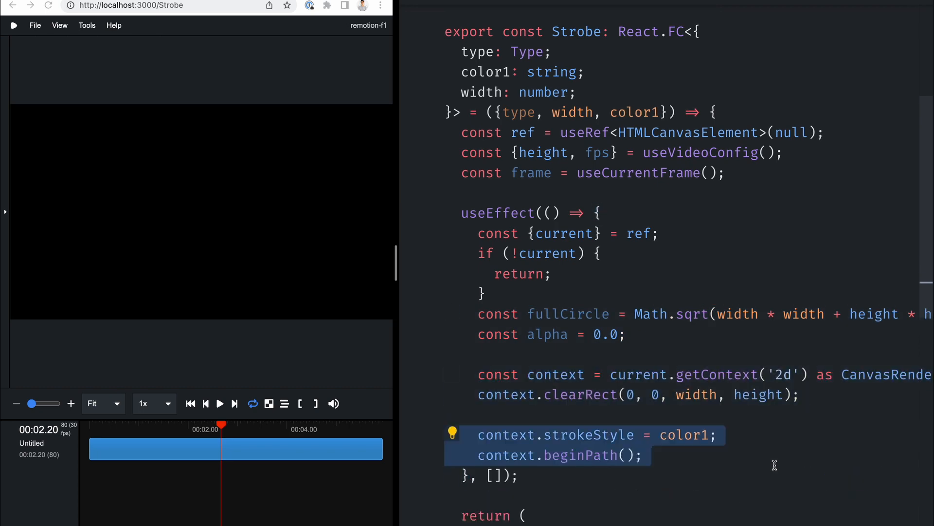
Step: Set each ray's angle to (i / 100) * Math.PI * 2 plus Math.PI / 3 offset
scroll(down, 3)
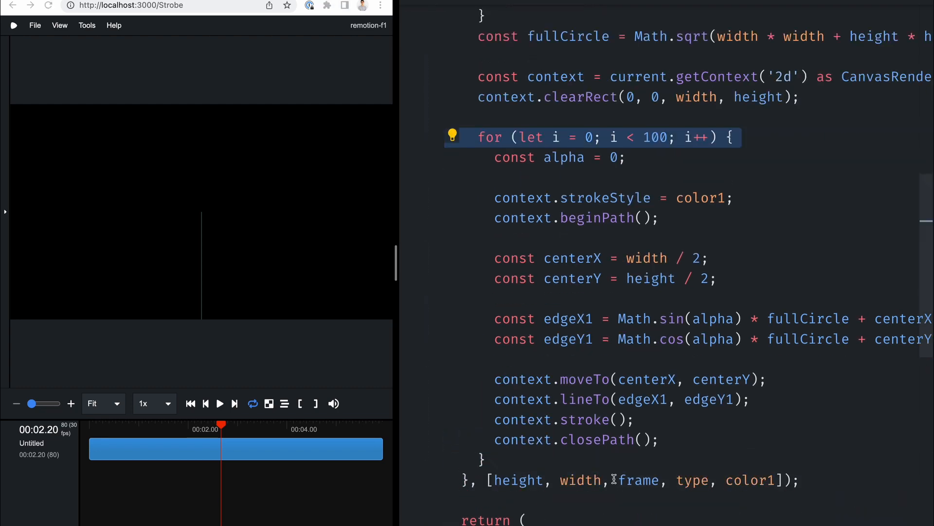
text((i / 100) * Math.PI * 2) /)
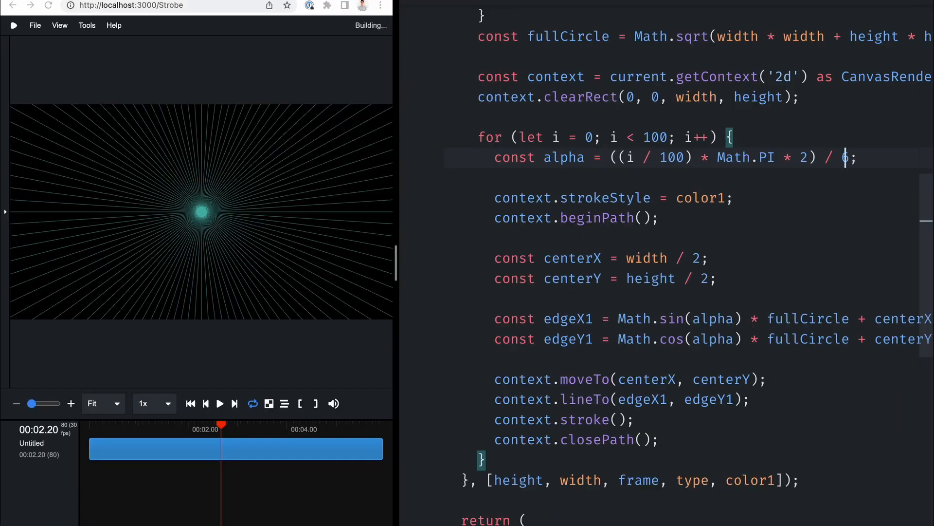
text(6)
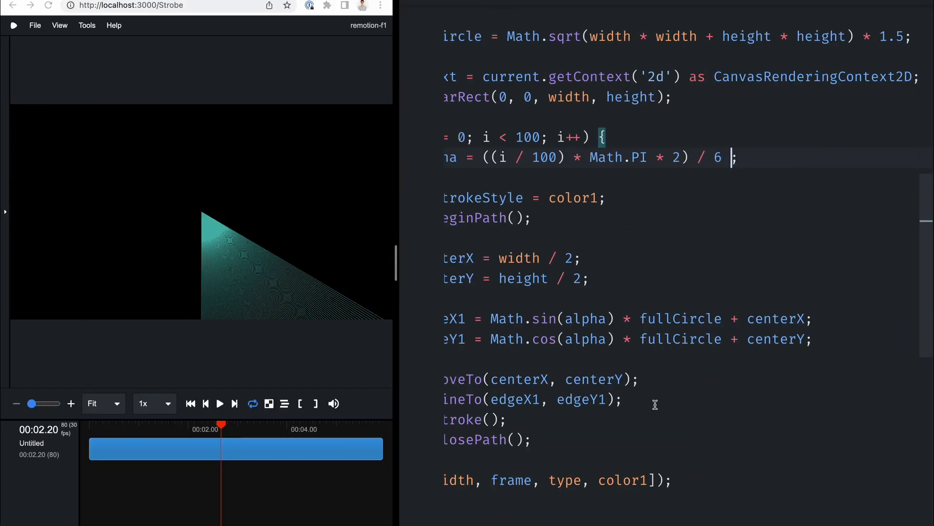
text(+ Math.PI / 3)
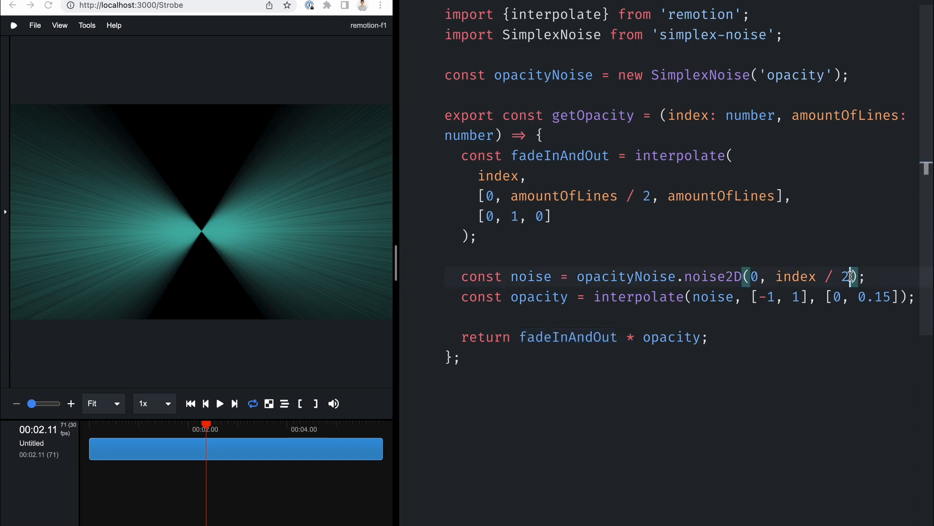
Step: Change the getOpacity noise input from index / 2 to index / 2000
text(000)
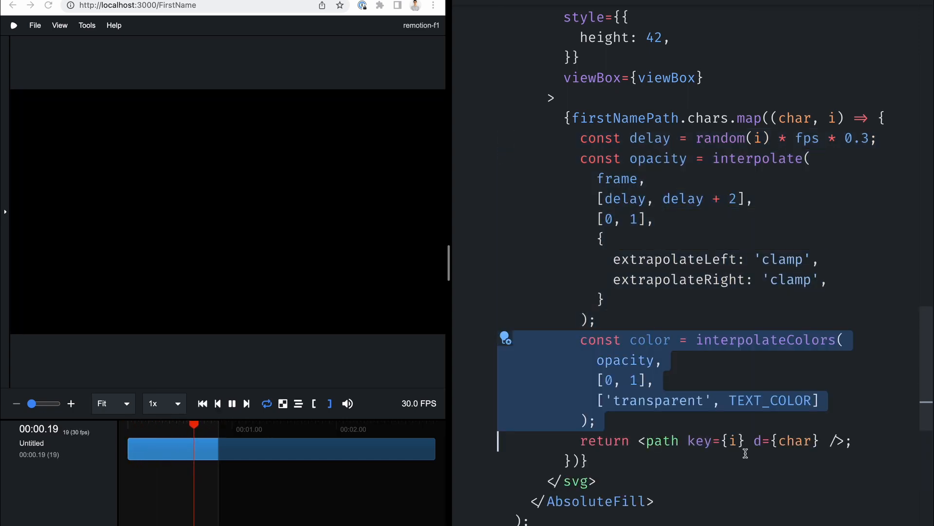
Step: Add fill={color} to the first-name path and a random per-letter delay in LastName
text(fill={color})
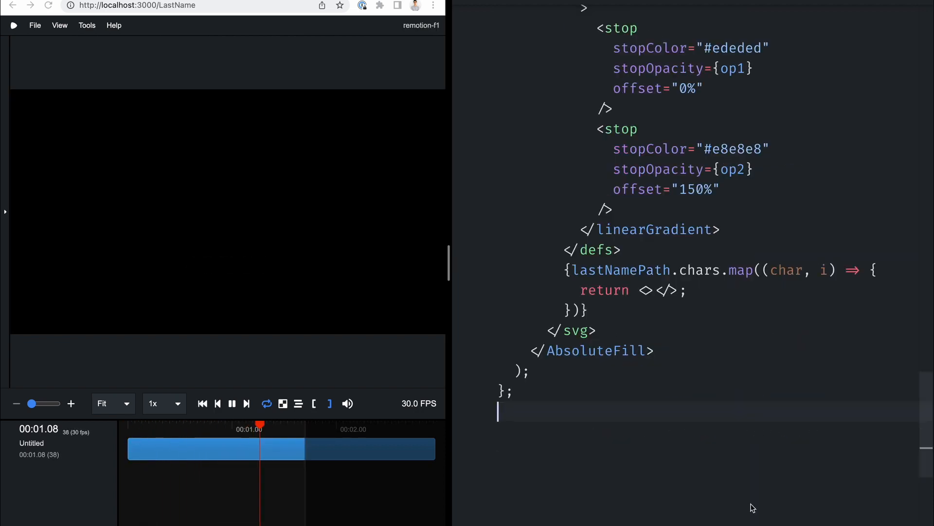
text(const delay = (random(i + 'x') * fps) / 4 + 4;)
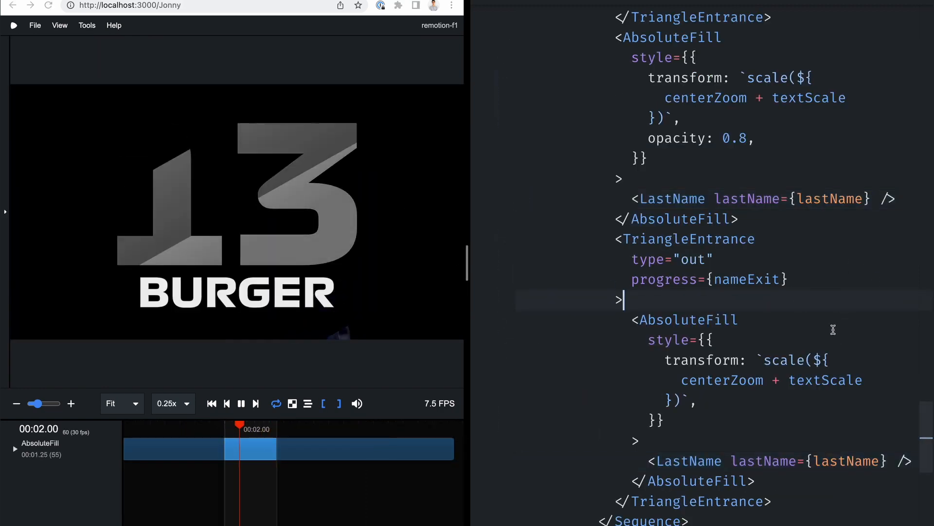
double_click(672, 199)
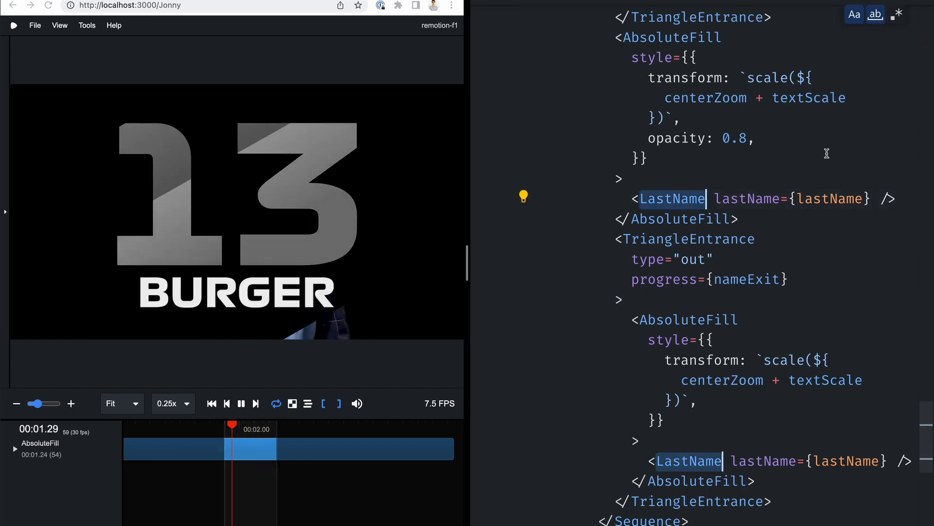